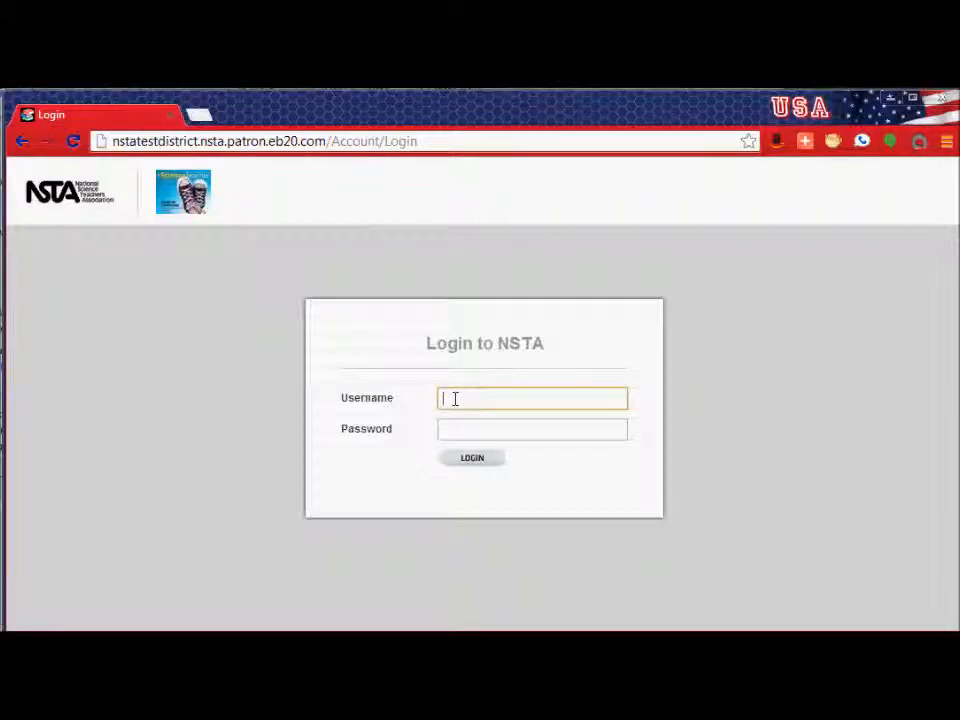
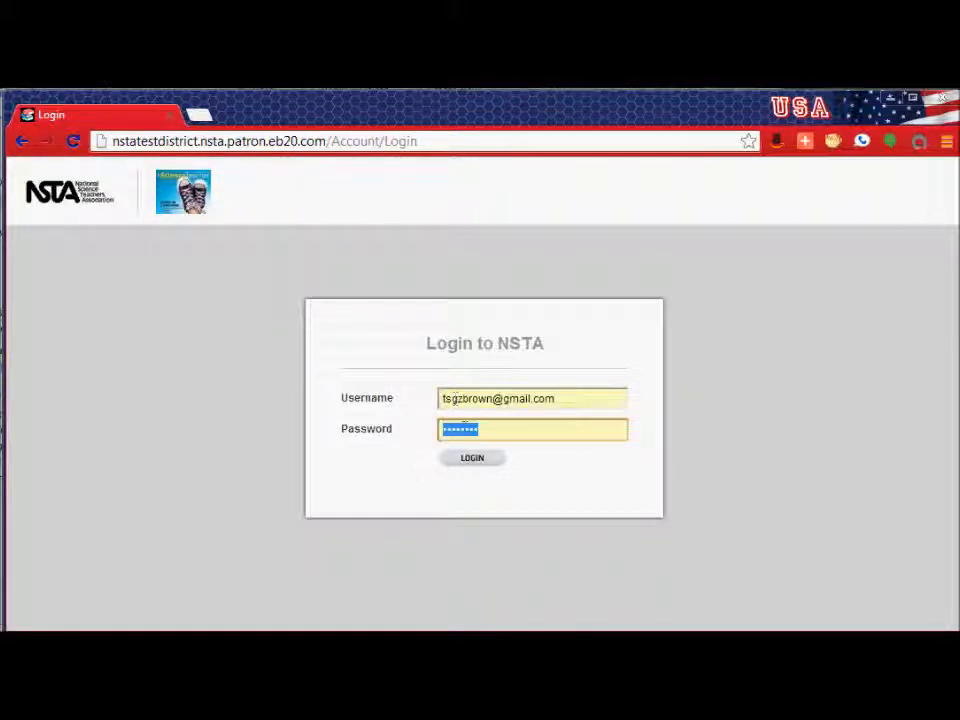
left_click(472, 458)
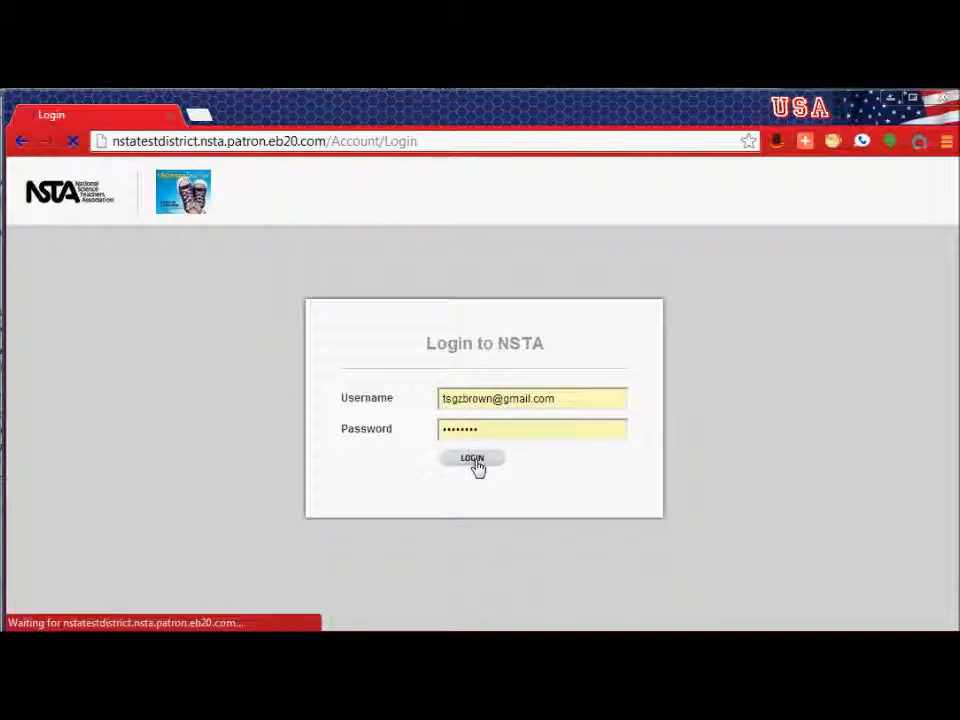
From the district home page, enter the Uncovering Student Ideas in Science collection.
left_click(472, 460)
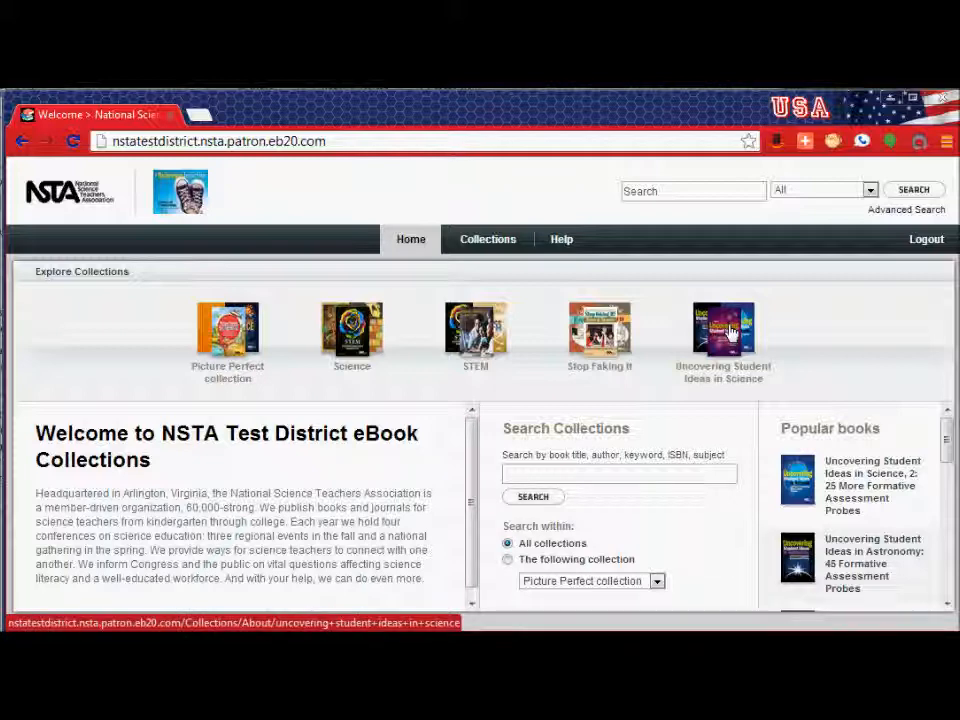
left_click(722, 330)
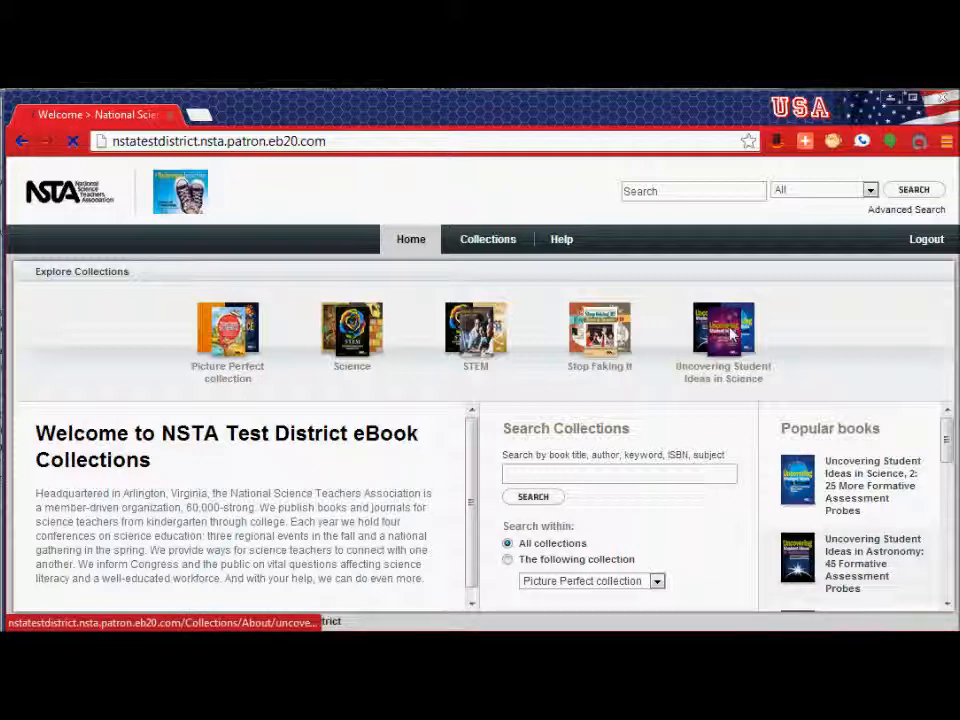
Select the first volume, Uncovering Student Ideas in Science 1, and read it online in the eb20 Online Reader.
left_click(722, 332)
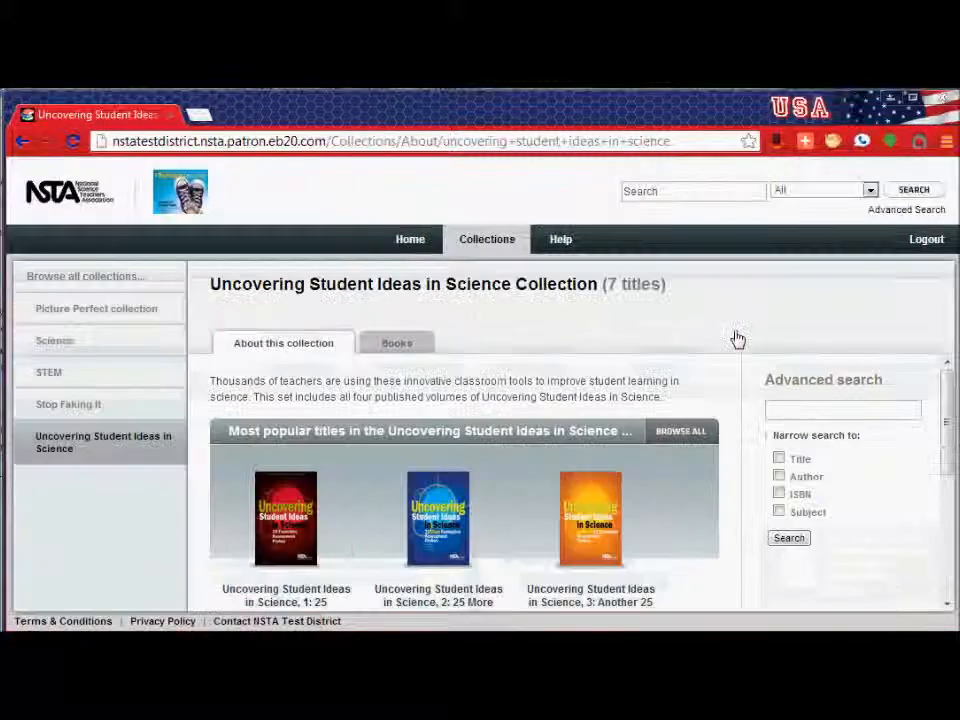
scroll("down", 3)
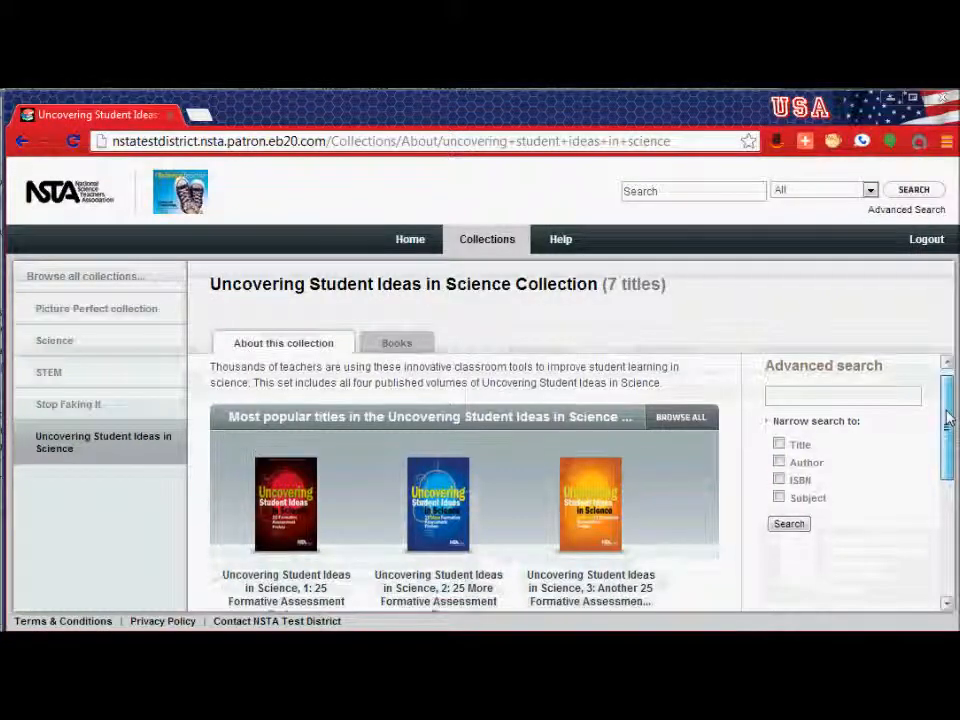
scroll("down", 3)
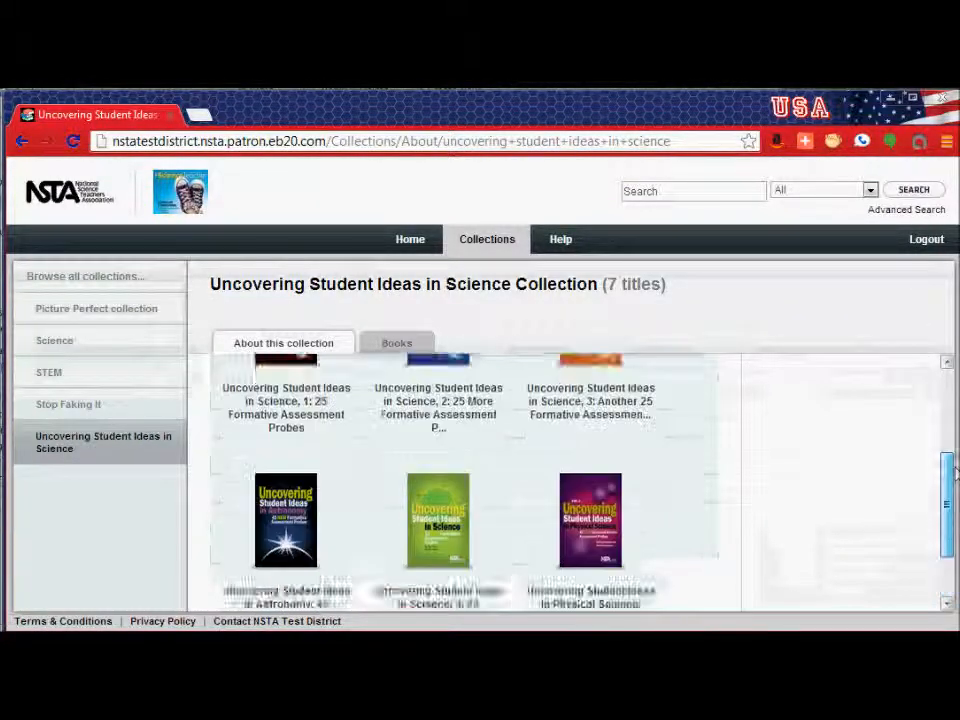
scroll("up", 3)
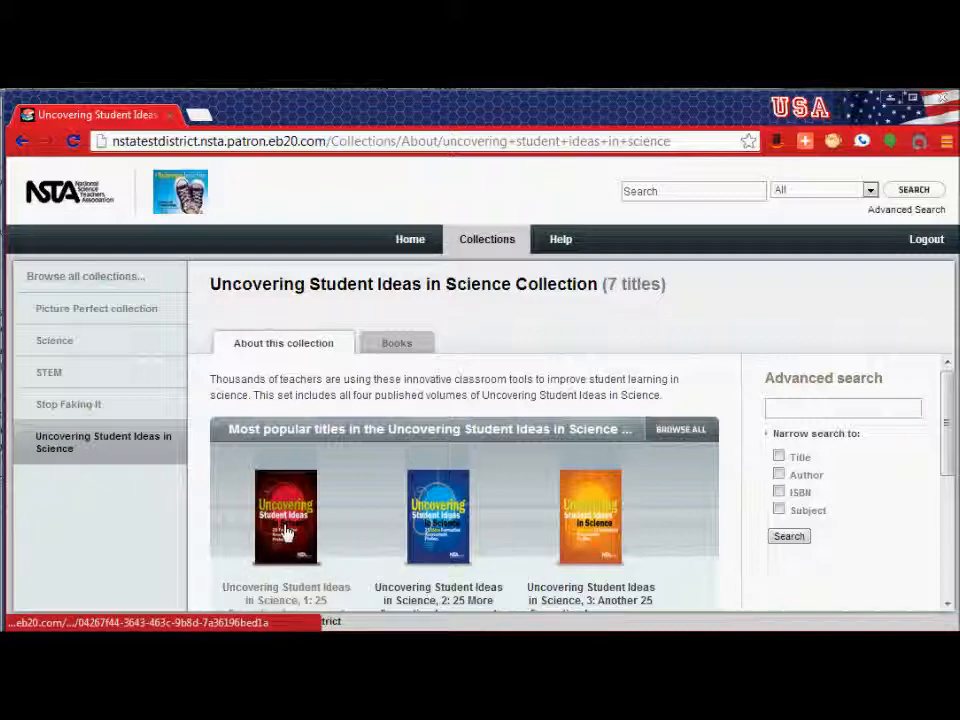
left_click(284, 516)
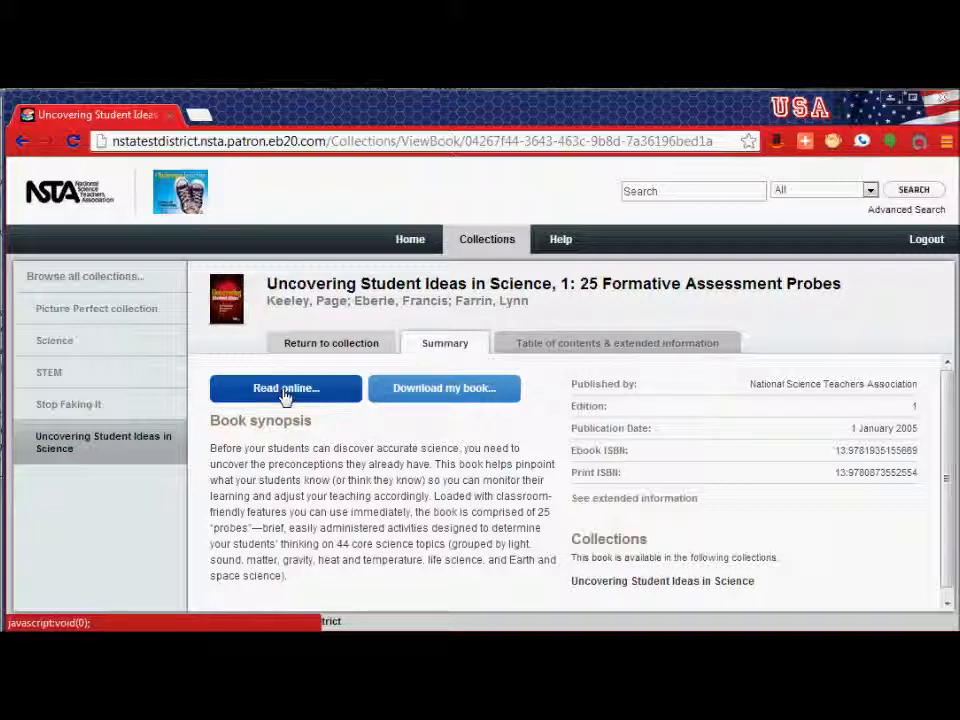
left_click(284, 388)
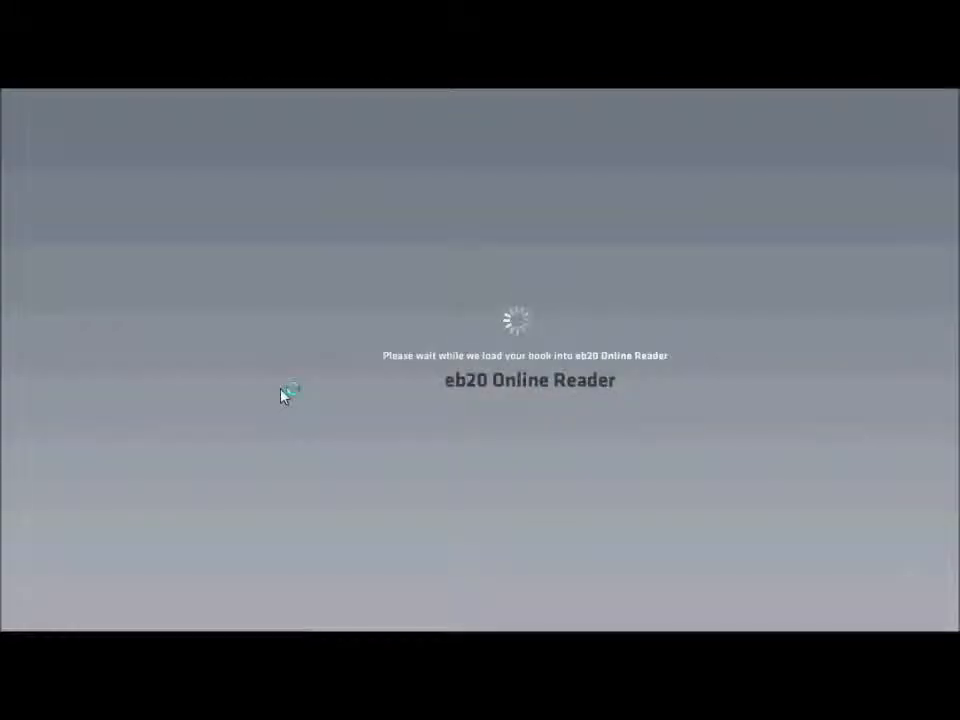